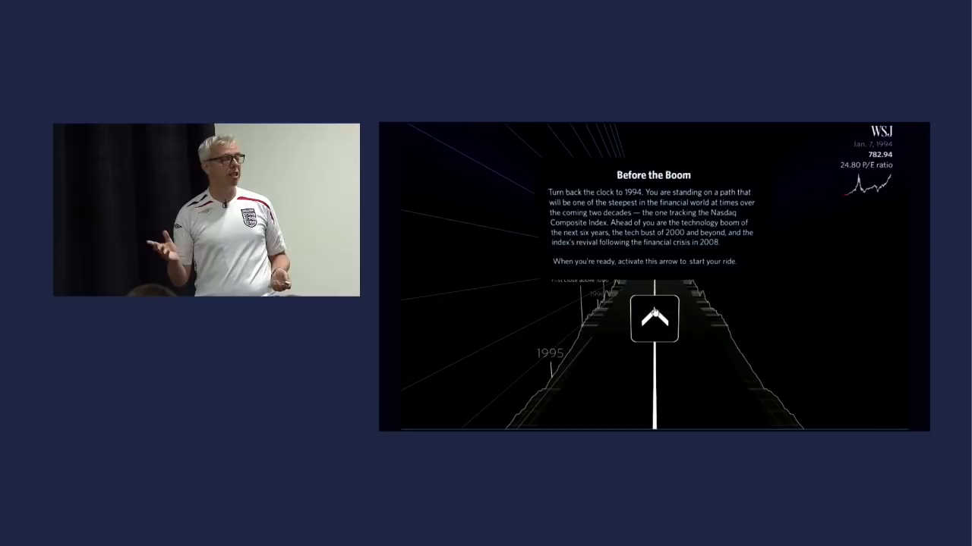
Present the 100m world record line chart since 1910 with Usain Bolt's 9.580-second 2009 annotation
left_click(652, 317)
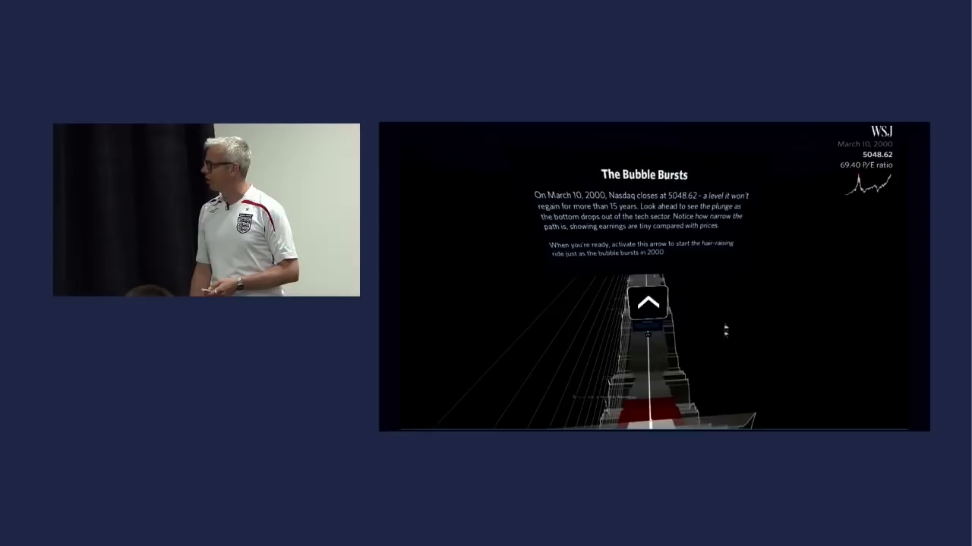
left_click(647, 301)
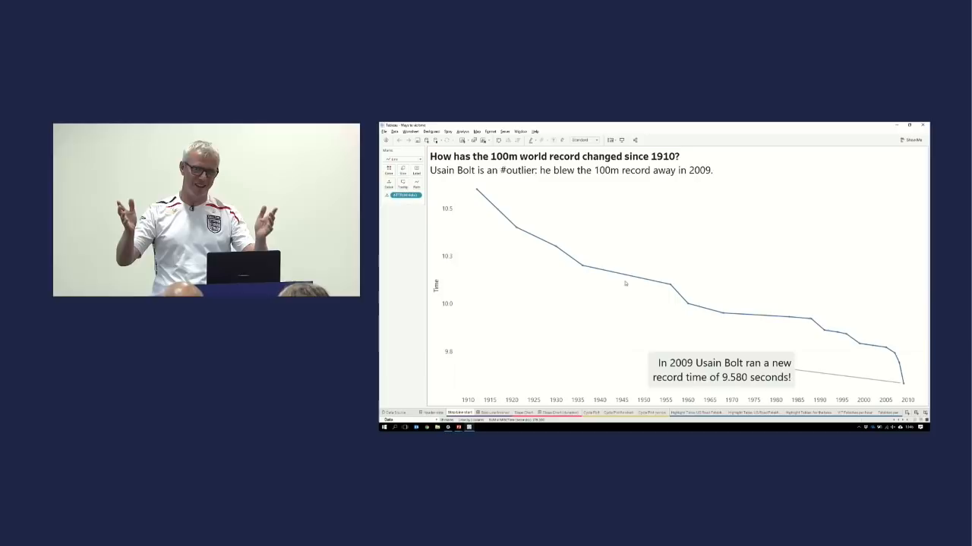
Show the timeline of 100m record holders from Lippincott to Bolt, Jesse Owens longest
left_click(626, 283)
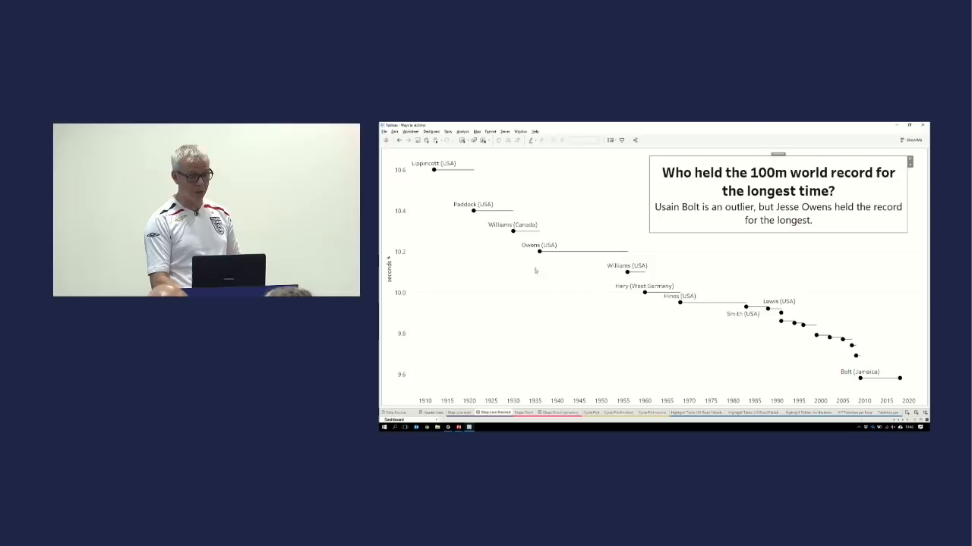
mouse_move(539, 251)
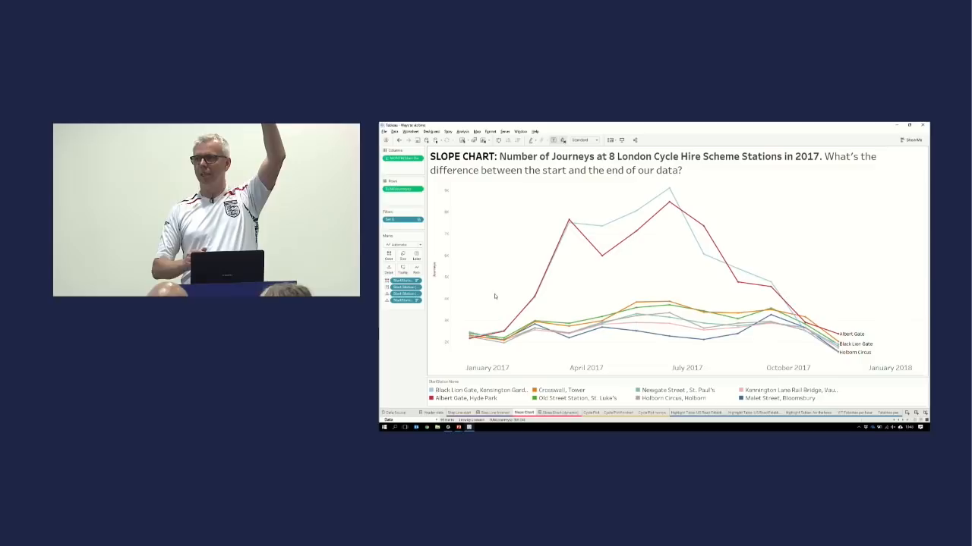
mouse_move(601, 258)
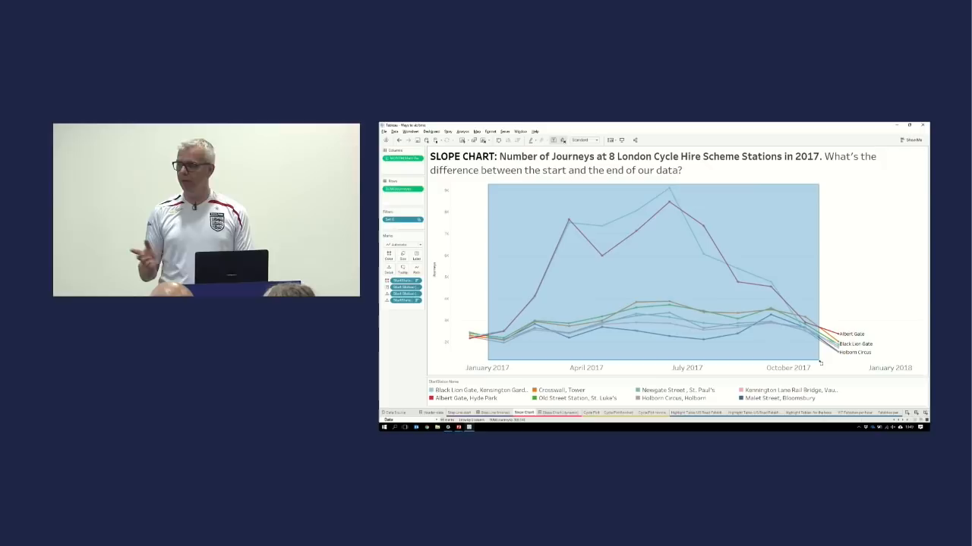
mouse_move(801, 331)
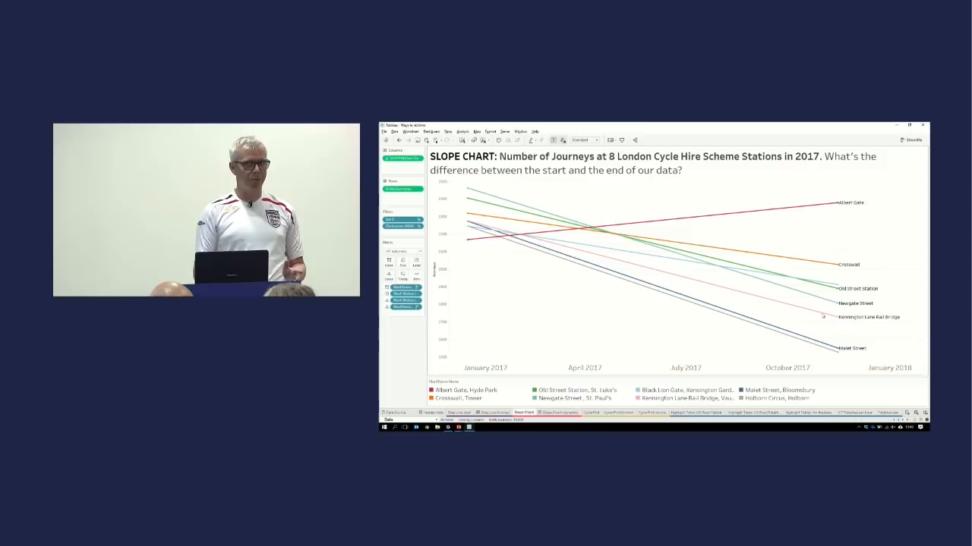
left_click(466, 390)
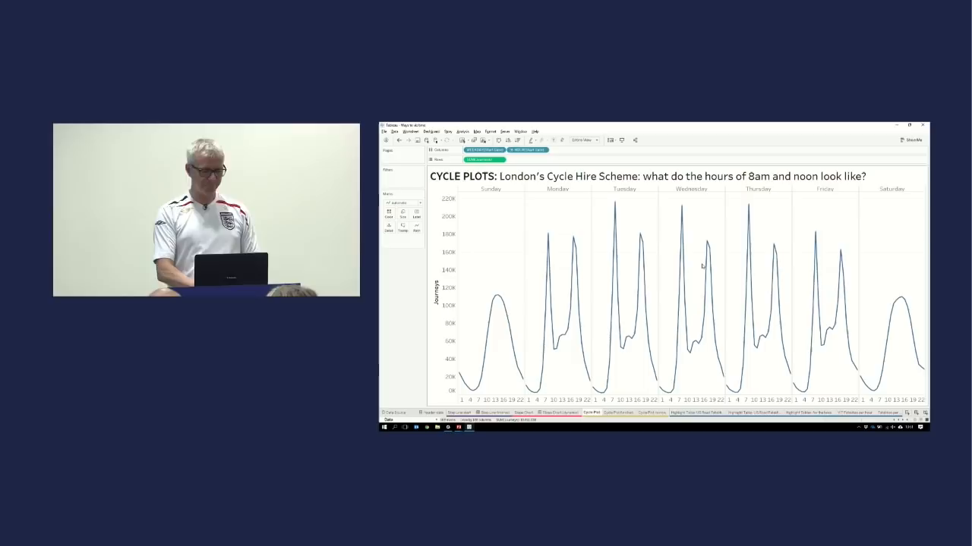
Draw the London cycle hire day-by-hour cycle plot, Sunday through Saturday
left_click(489, 188)
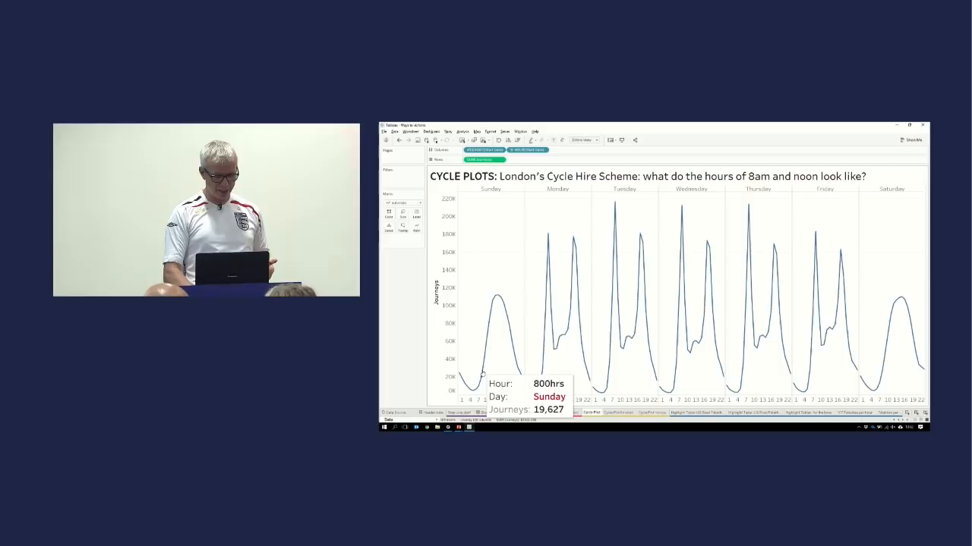
mouse_move(684, 210)
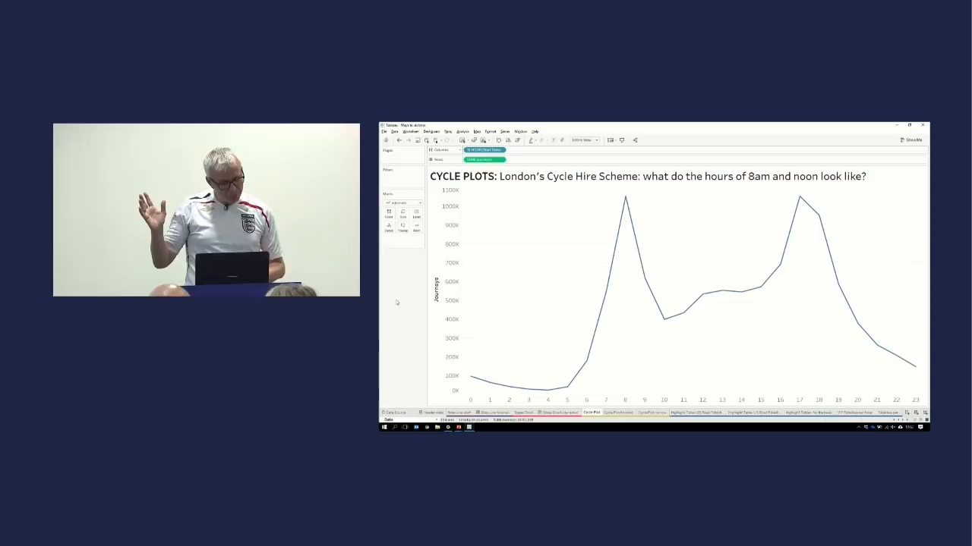
mouse_move(625, 195)
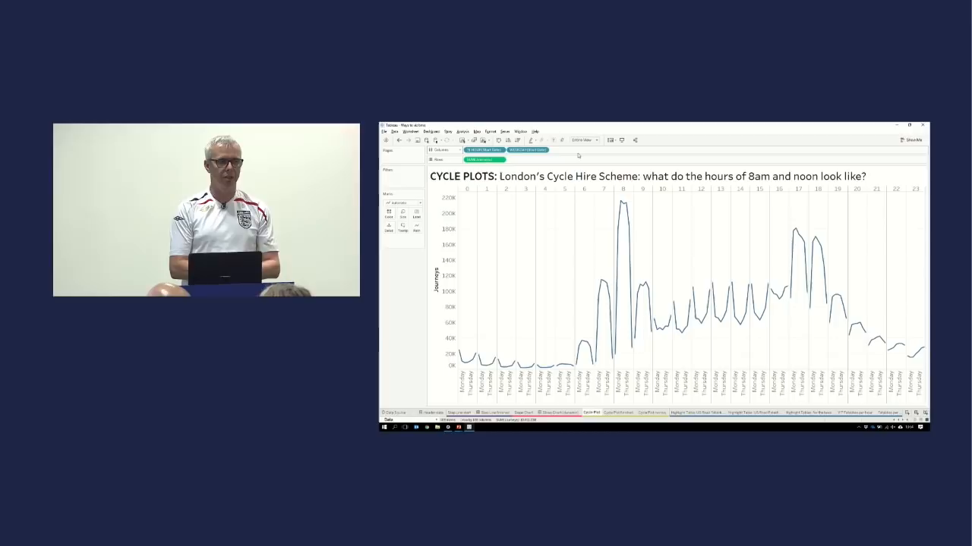
Overlay one hourly journey line per weekday, weekends coloured red and weekdays grey
left_click(624, 205)
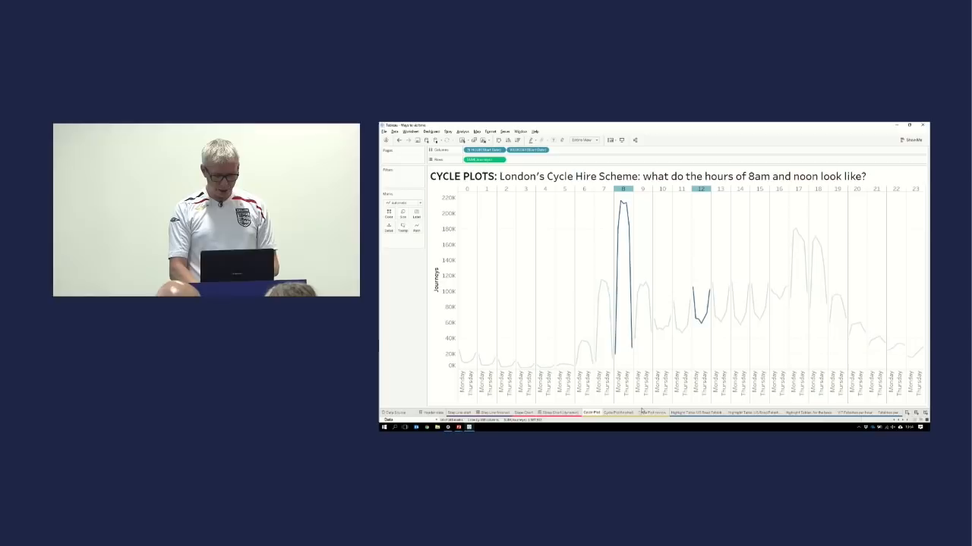
left_click(652, 413)
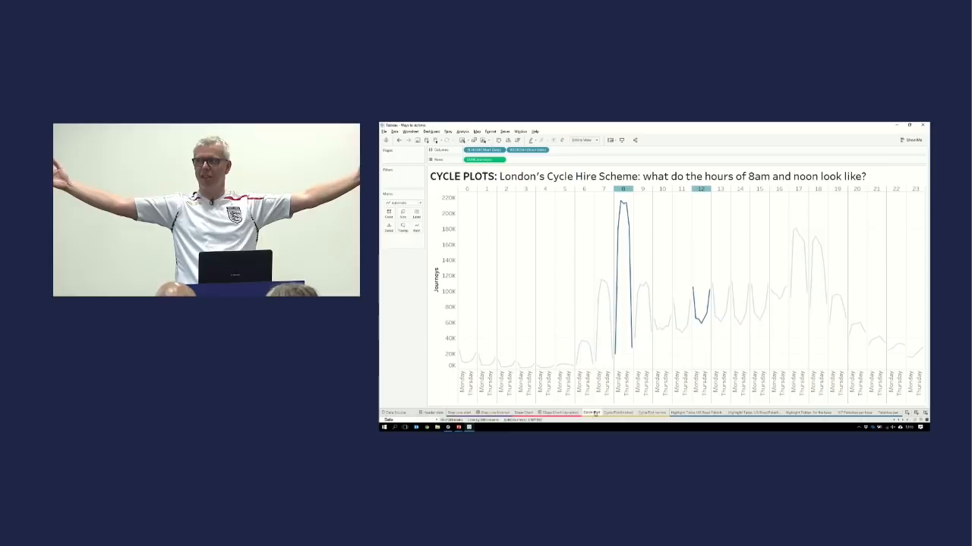
left_click(653, 413)
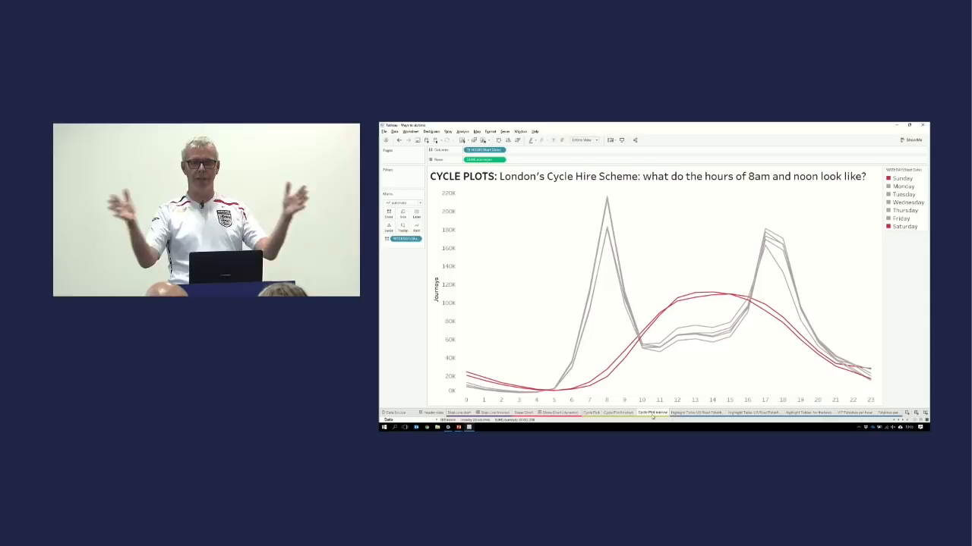
Show the US road fatalities 1994–2016 line chart with its 2005 and 14% rise annotations
left_click(695, 413)
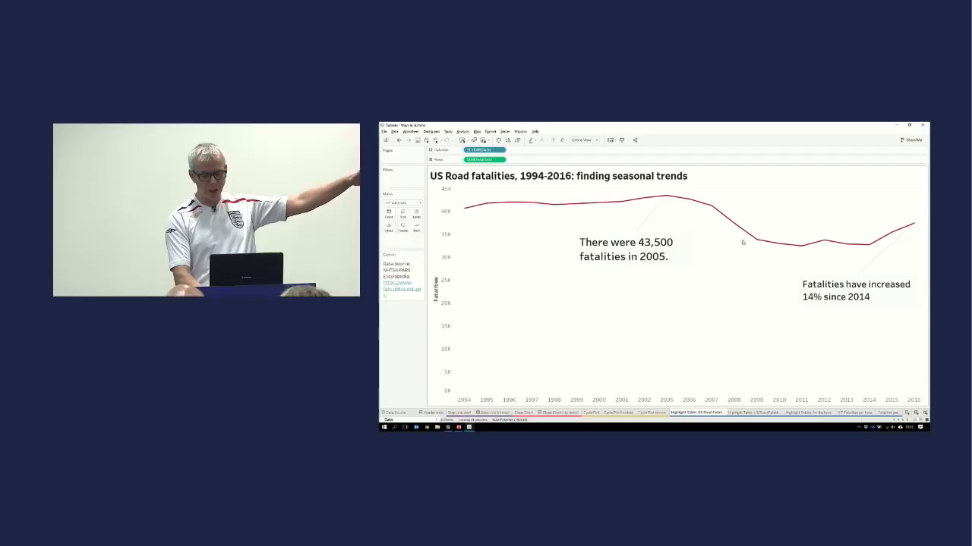
mouse_move(755, 243)
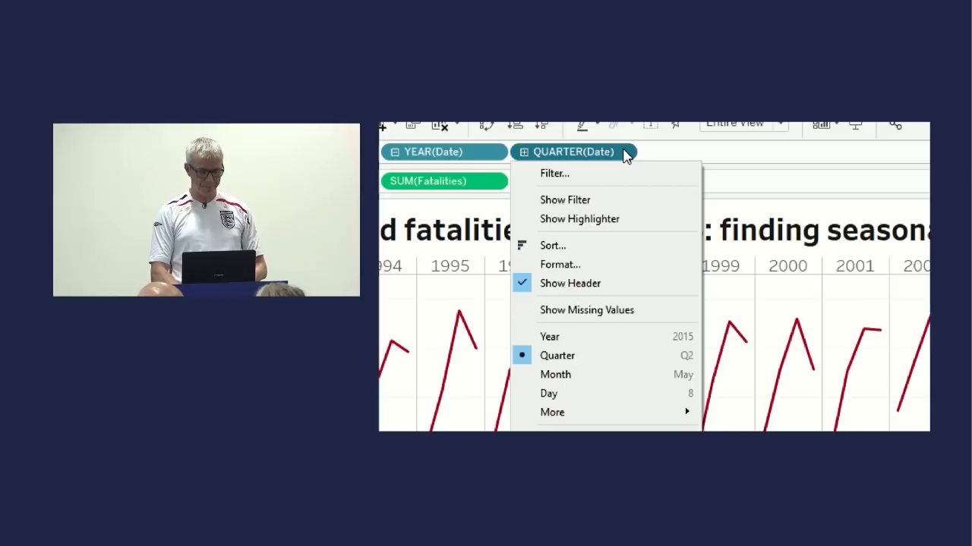
mouse_move(569, 374)
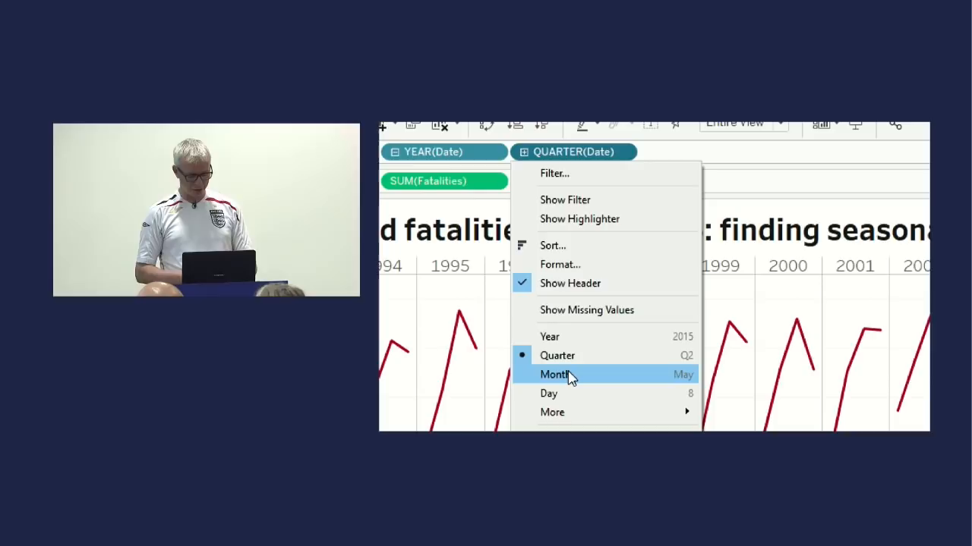
Change the fatalities date breakdown from quarter to month for January–December panes
left_click(555, 373)
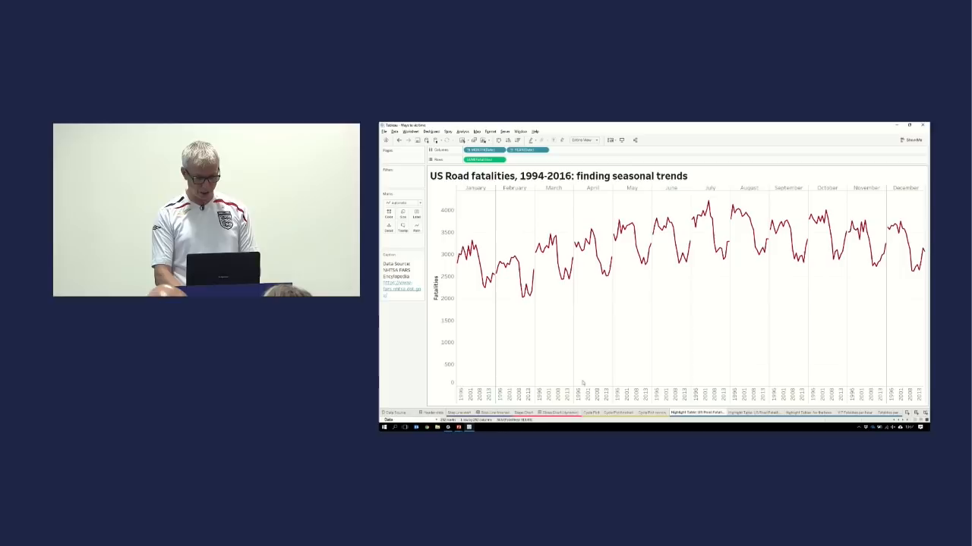
Return to the London Cycle Hire chart with one hourly rental line per weekday
left_click(592, 413)
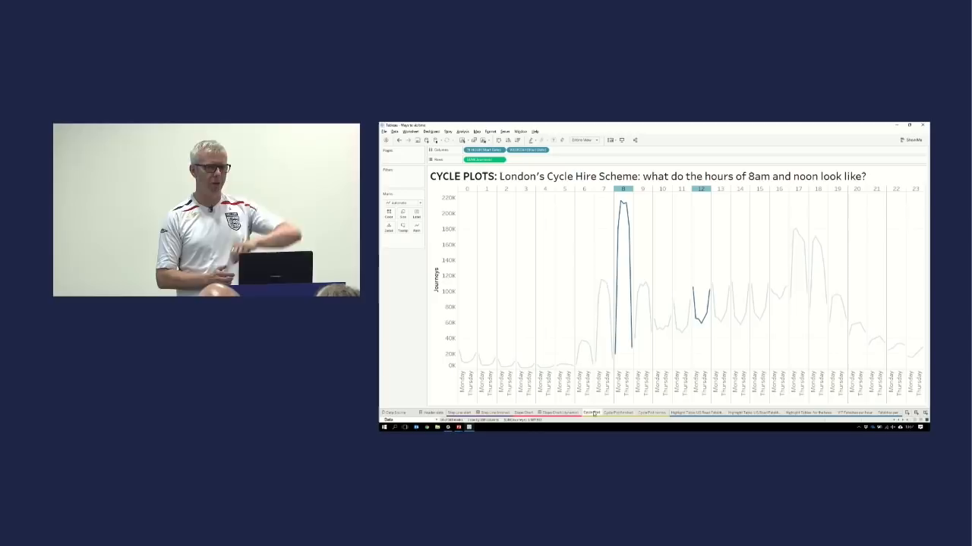
left_click(652, 413)
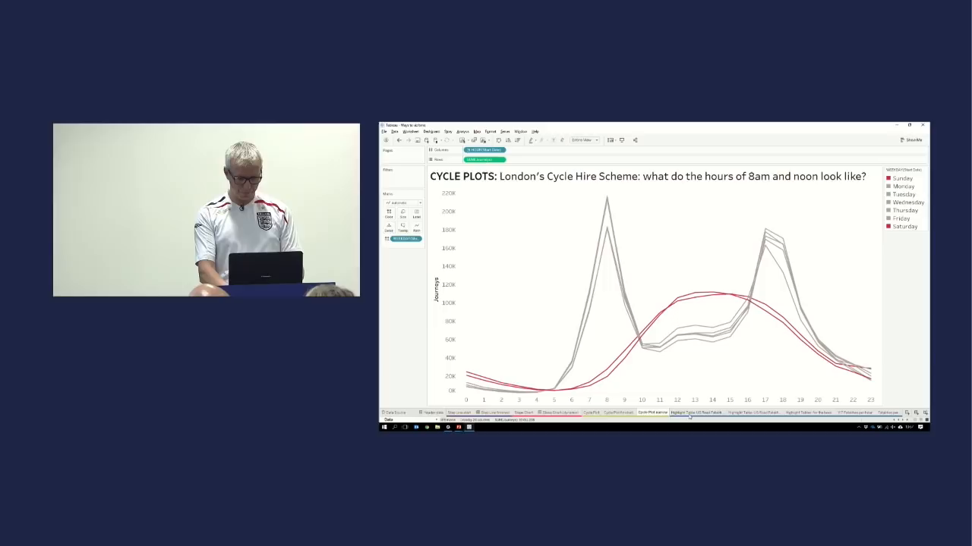
Show US road fatalities as a year-by-month heatmap shaded in reds
left_click(691, 413)
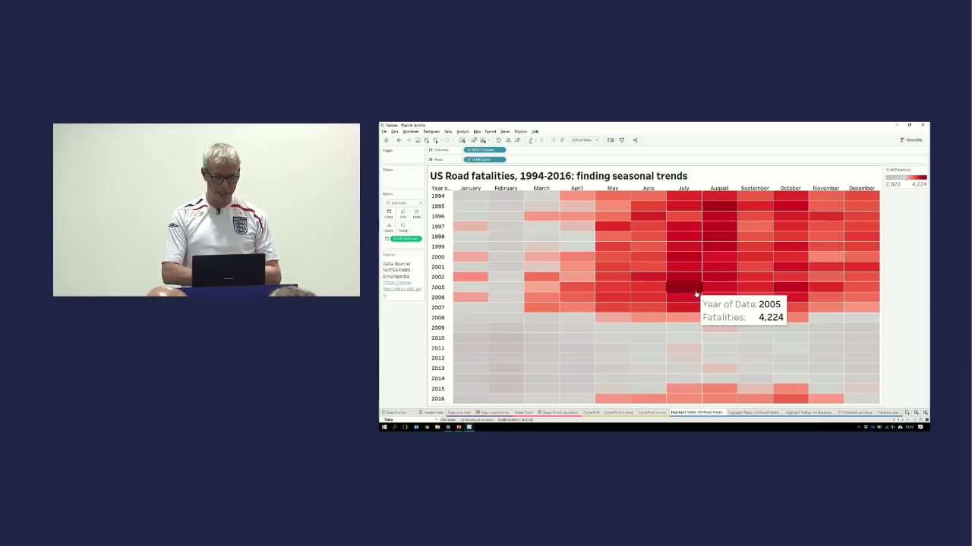
mouse_move(801, 398)
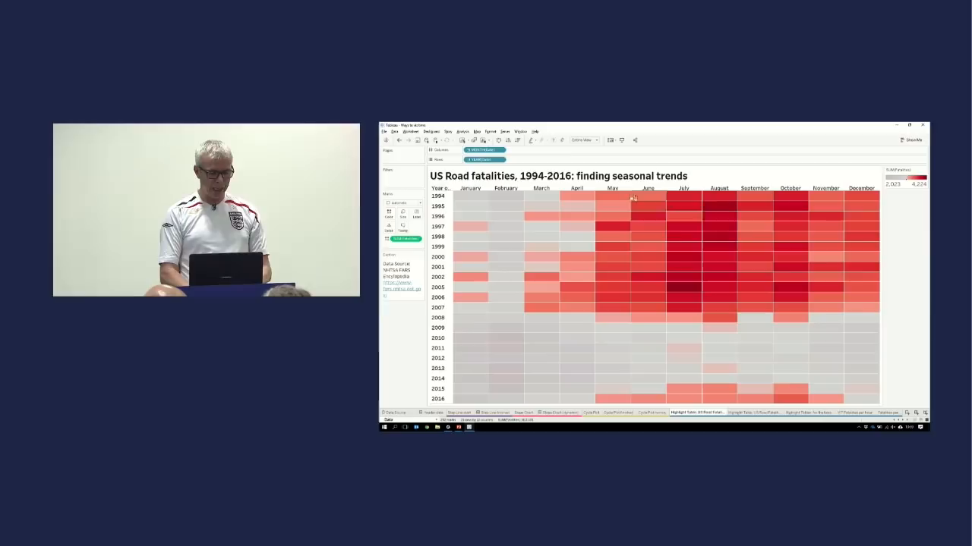
Change the heatmap's Year pill to Day of month and bring up its colour options
left_click(485, 150)
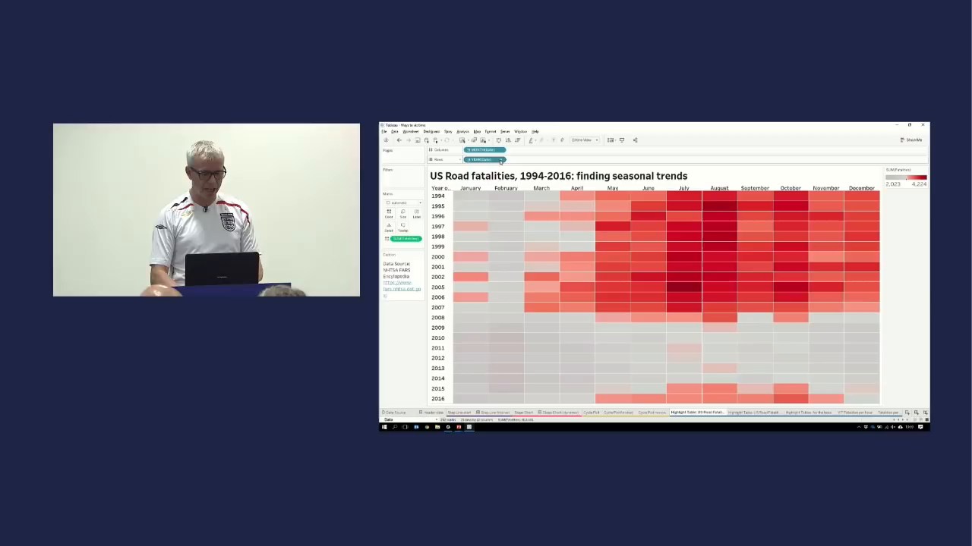
right_click(482, 159)
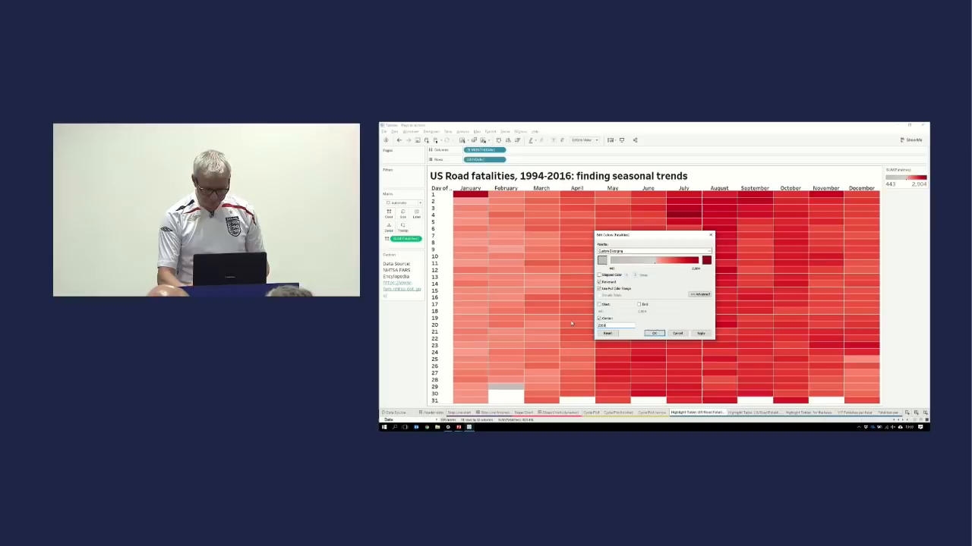
left_click(653, 334)
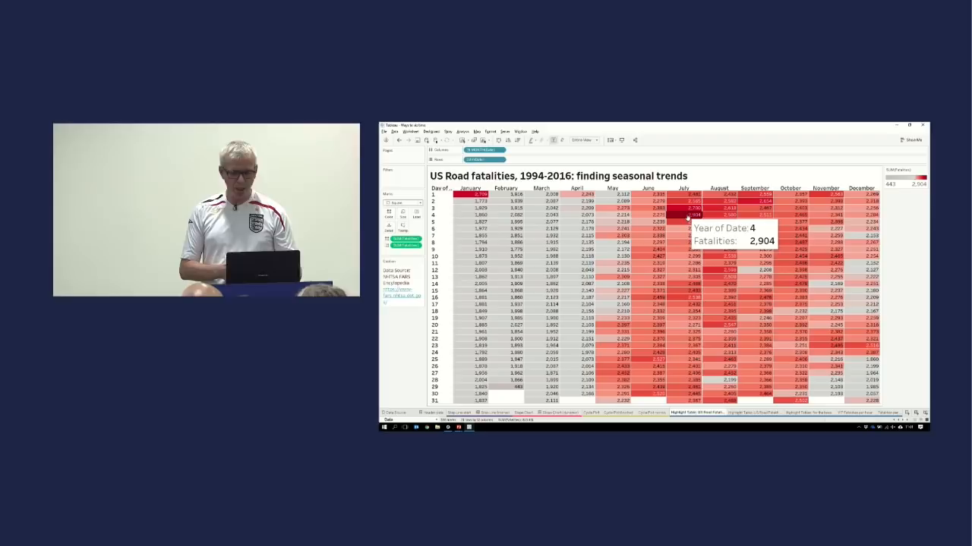
mouse_move(686, 215)
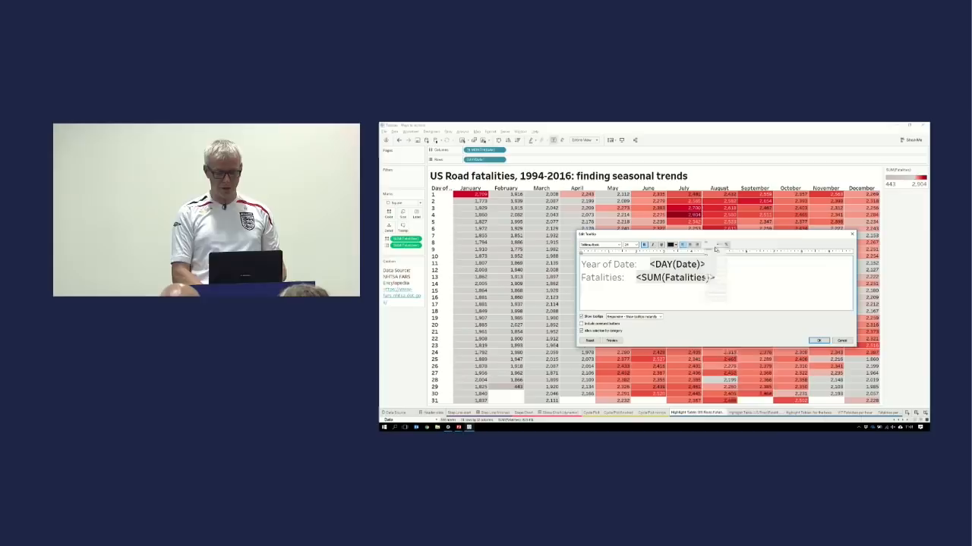
Edit the heatmap tooltip to embed the 'VIT Fatalities per hour' sheet
left_click(721, 244)
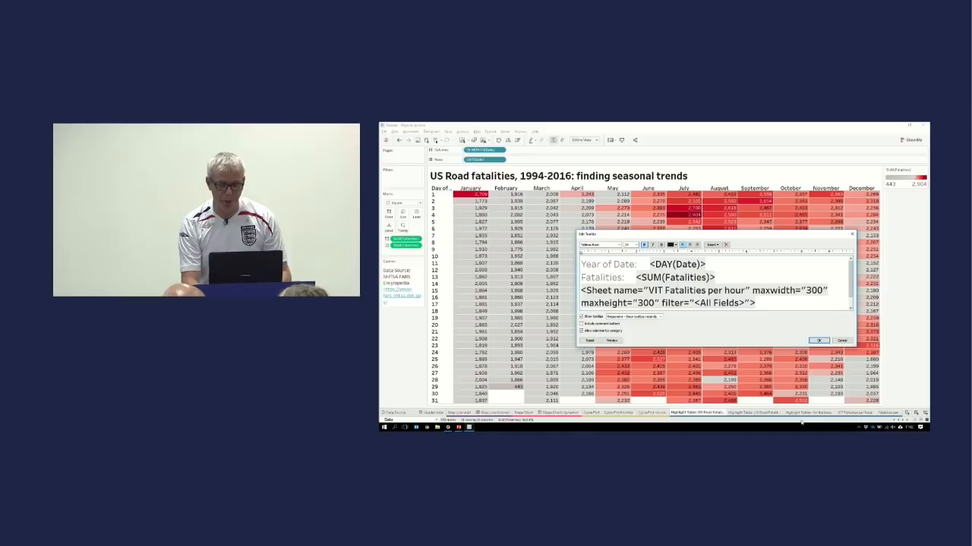
left_click(820, 340)
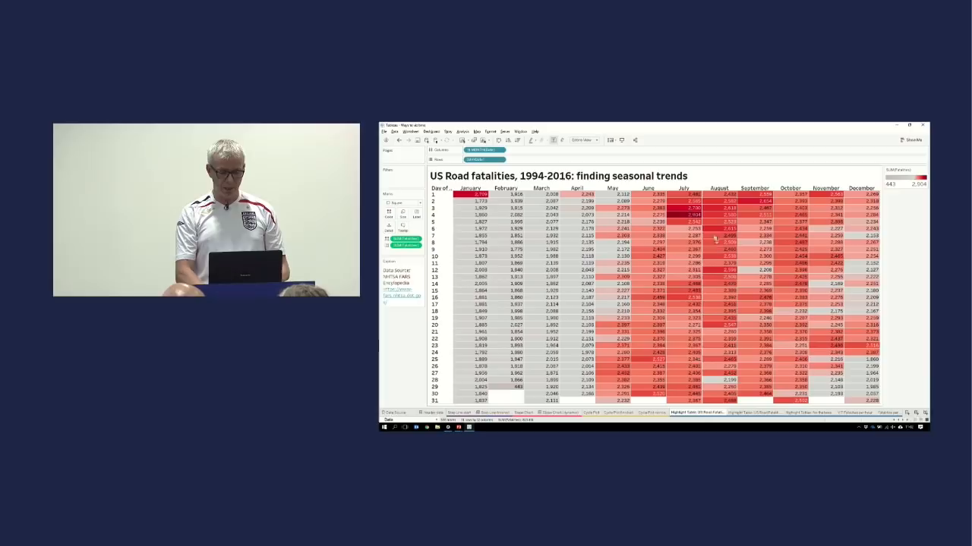
mouse_move(692, 214)
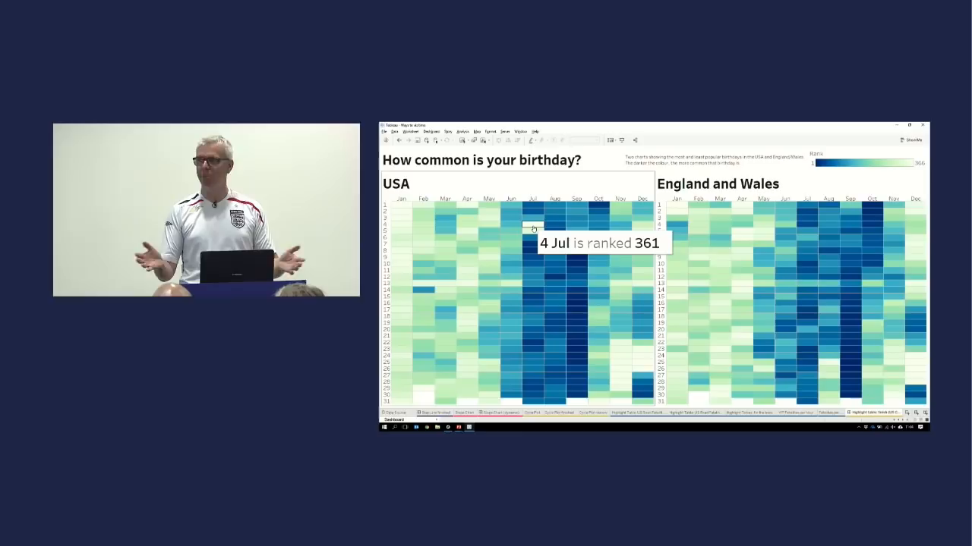
mouse_move(619, 358)
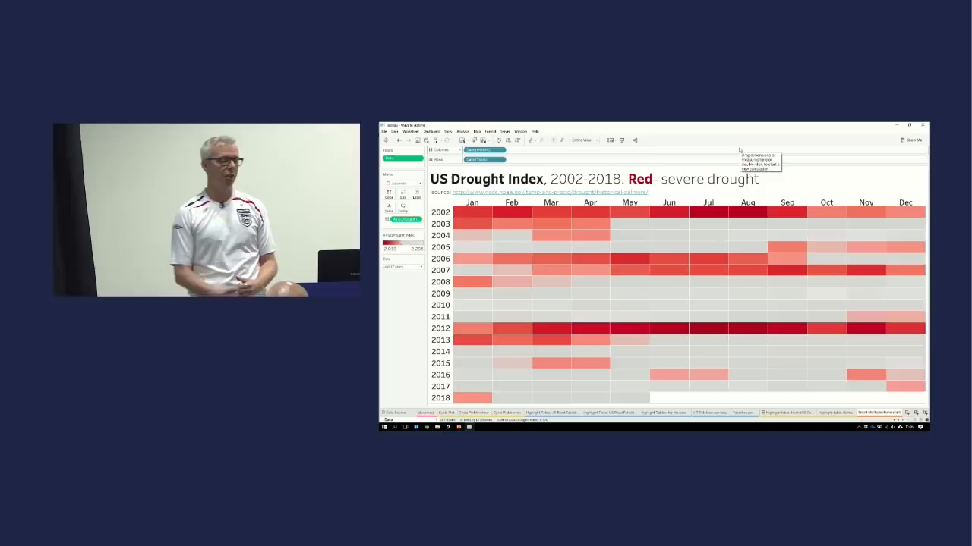
mouse_move(711, 328)
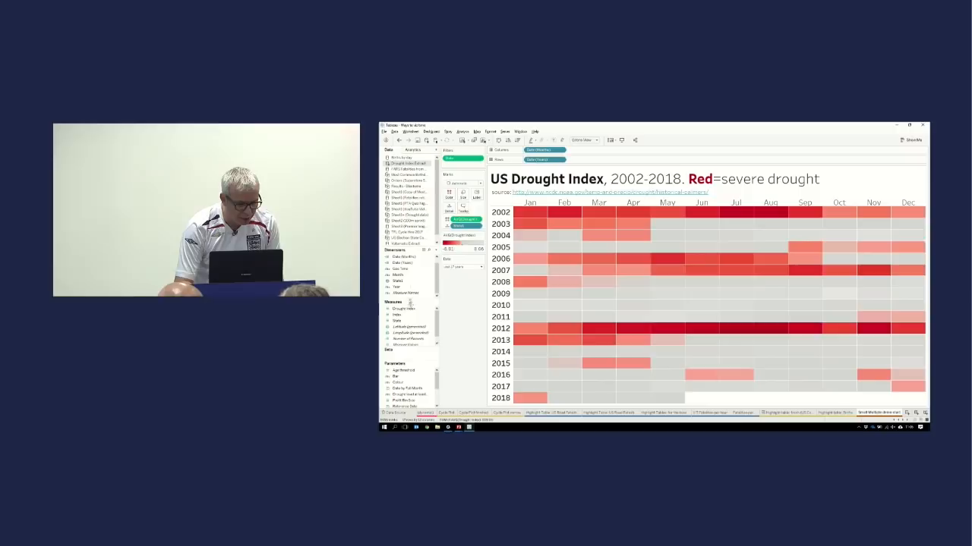
Switch to the US Drought Index year-by-month map grid sheet
left_click(591, 159)
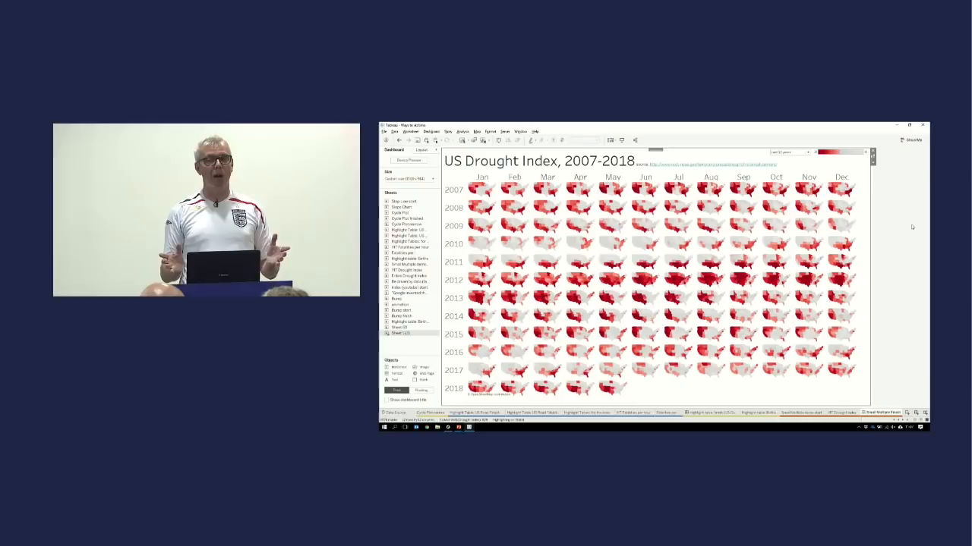
mouse_move(666, 276)
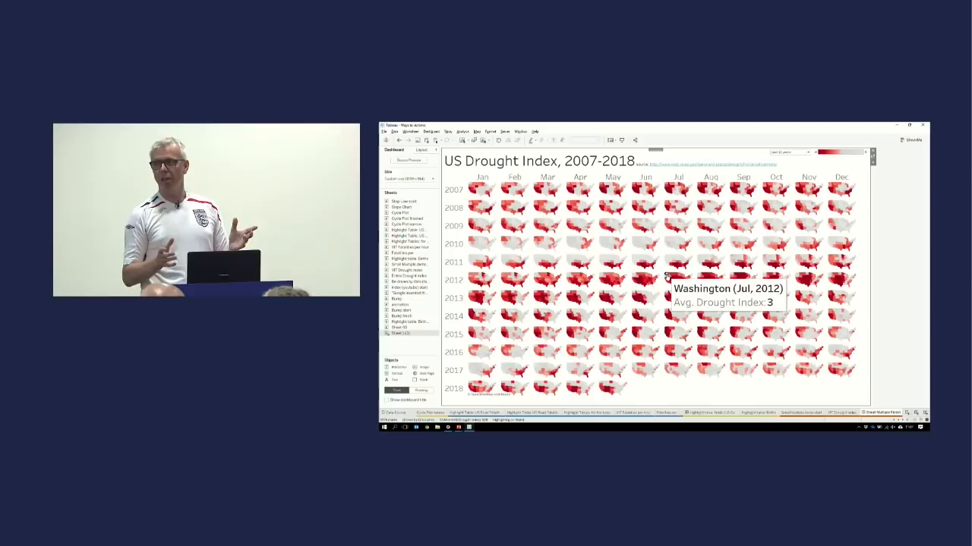
mouse_move(644, 296)
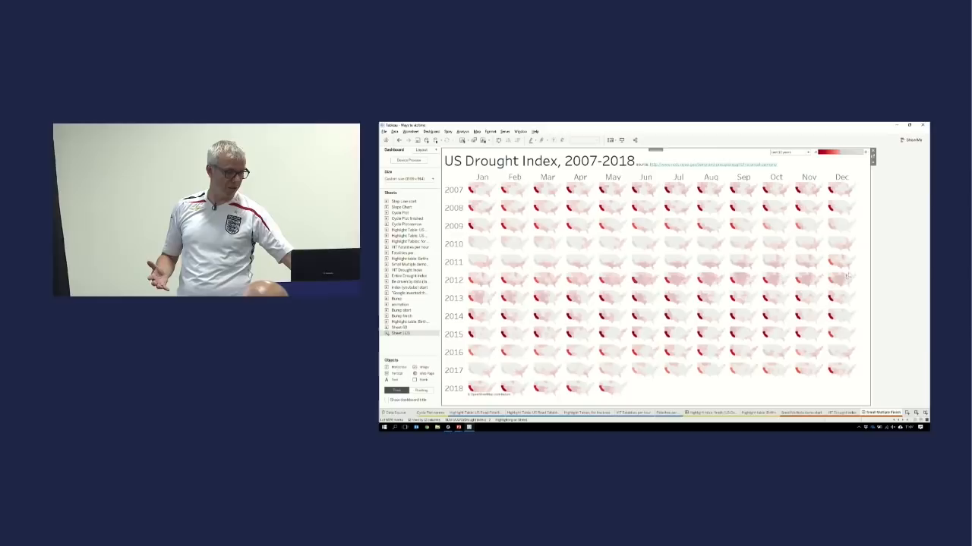
mouse_move(829, 298)
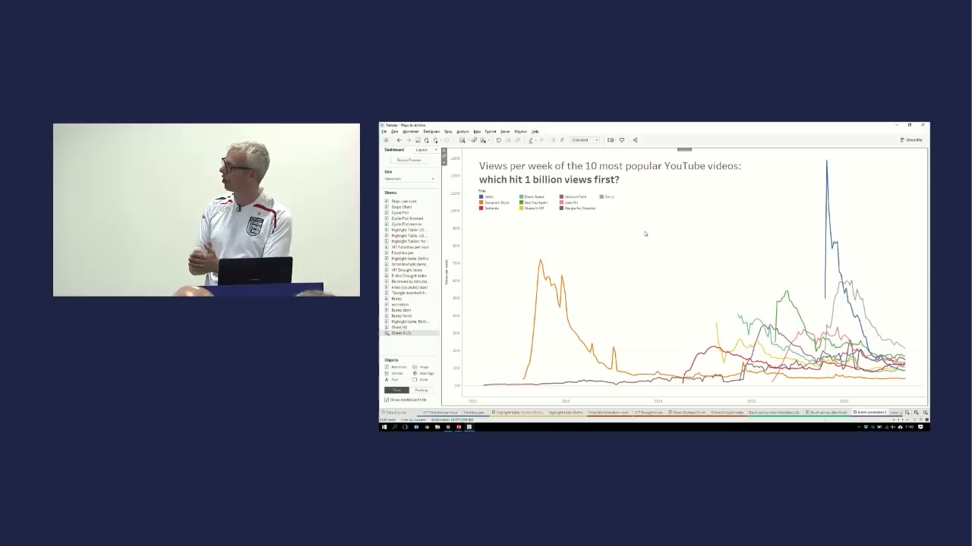
mouse_move(542, 270)
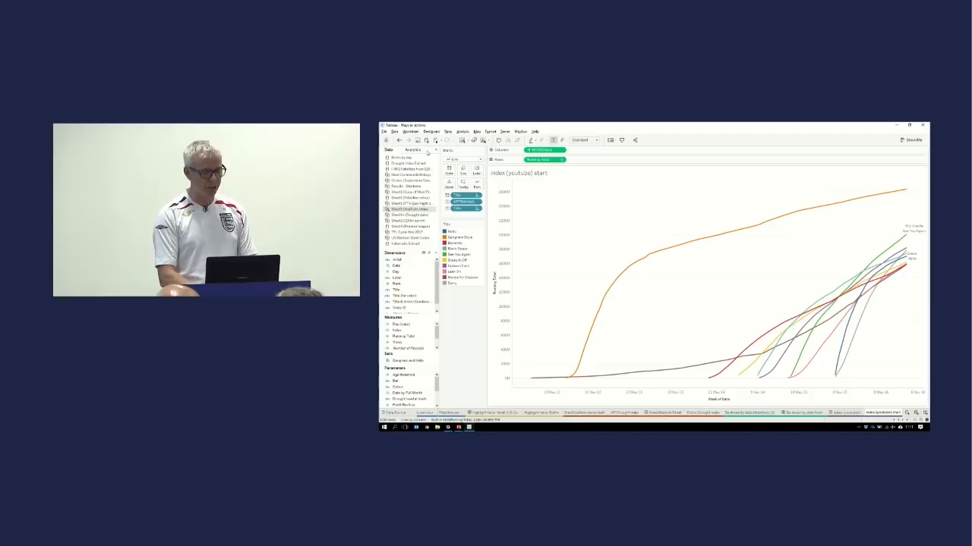
Switch to the cumulative YouTube views worksheet with running total against week of date
left_click(412, 150)
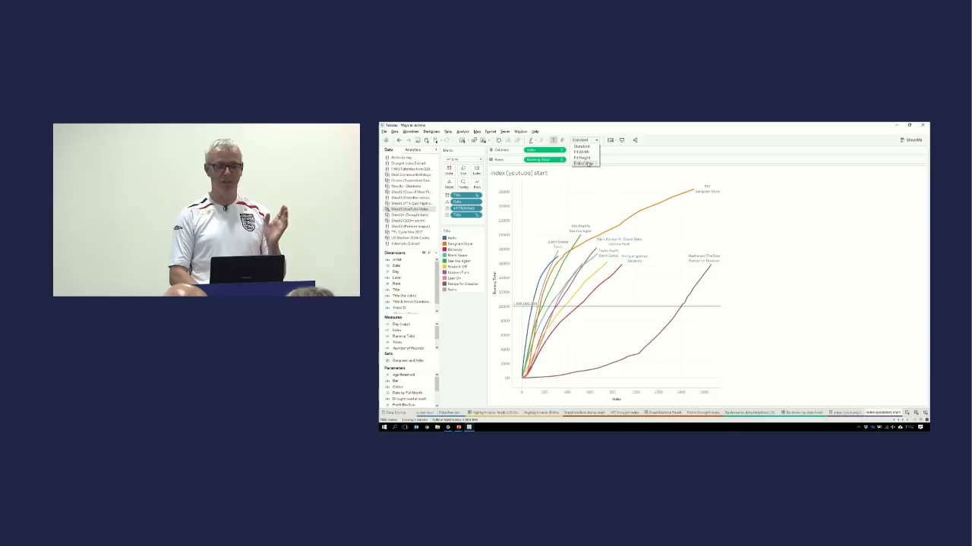
Show the tooltip for the Recipe for Disaster line near the 1 billion reference line
left_click(583, 164)
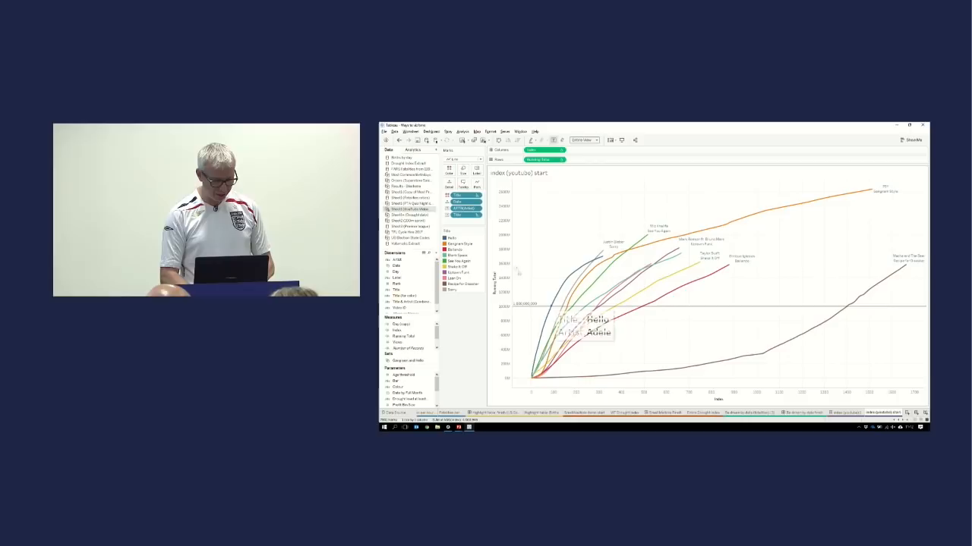
mouse_move(549, 311)
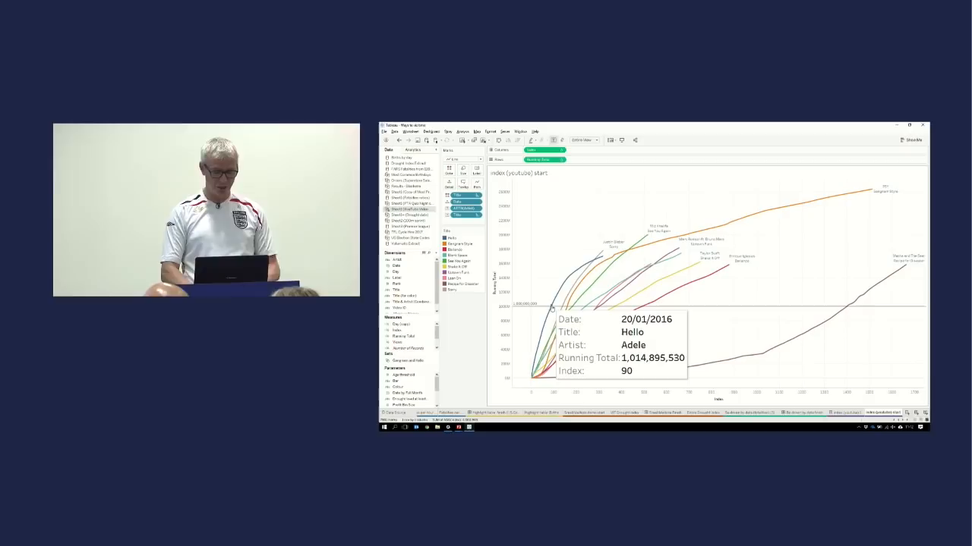
mouse_move(568, 307)
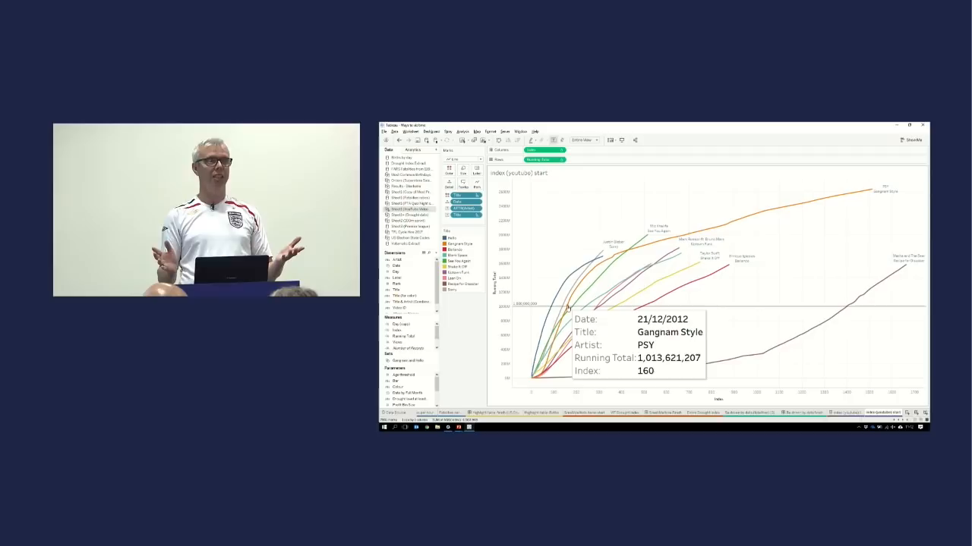
mouse_move(616, 307)
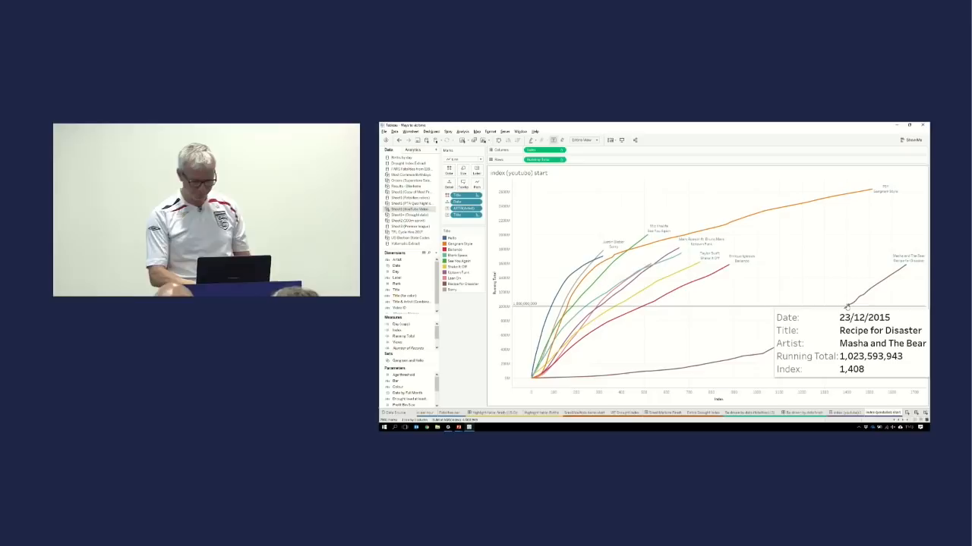
mouse_move(814, 274)
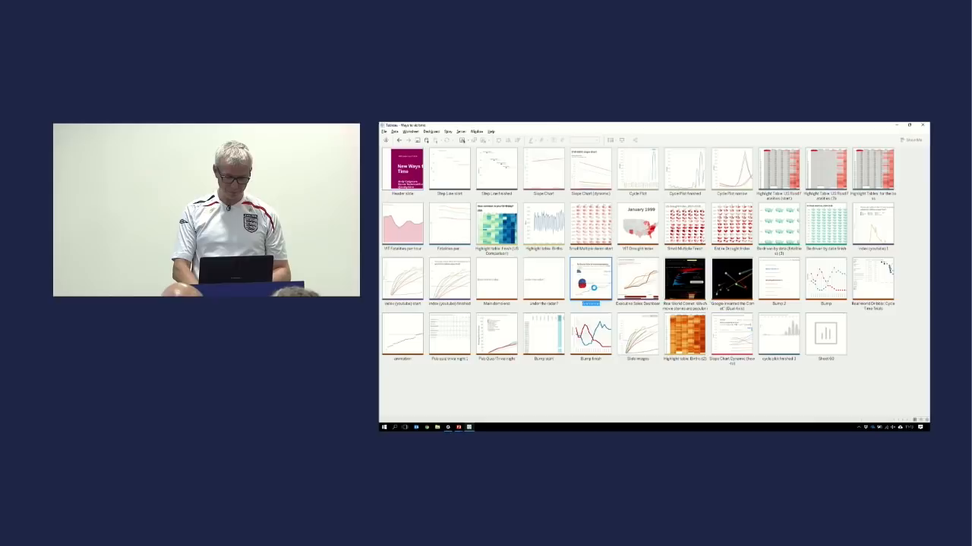
Open 'The Election Pulse: all states swing together' sheet from the sheet sorter
double_click(590, 280)
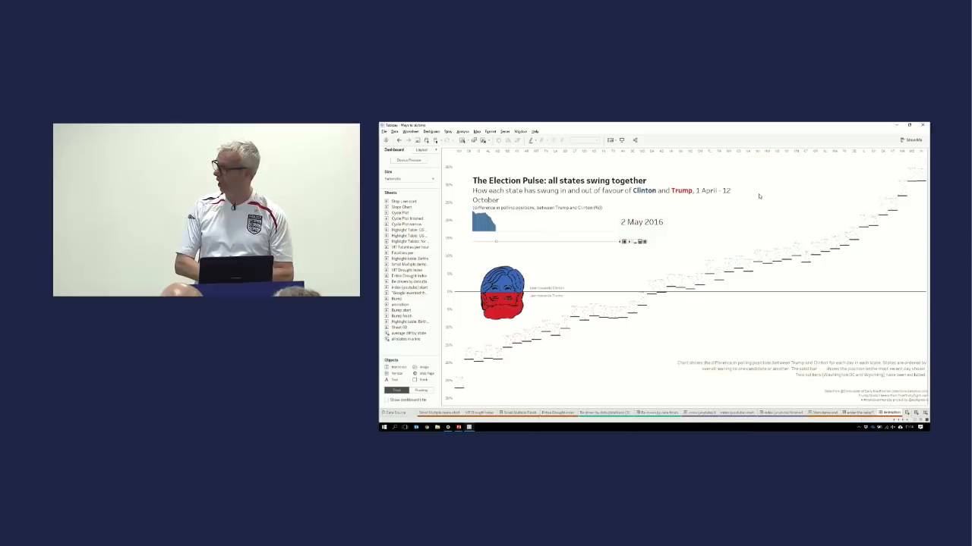